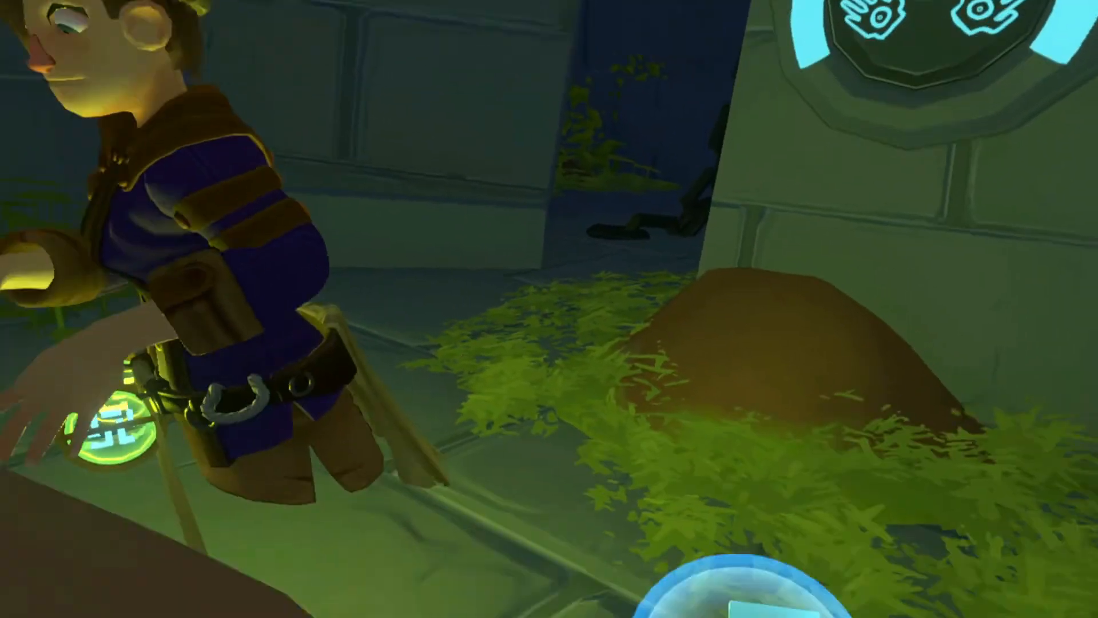
mouse_move(549, 308)
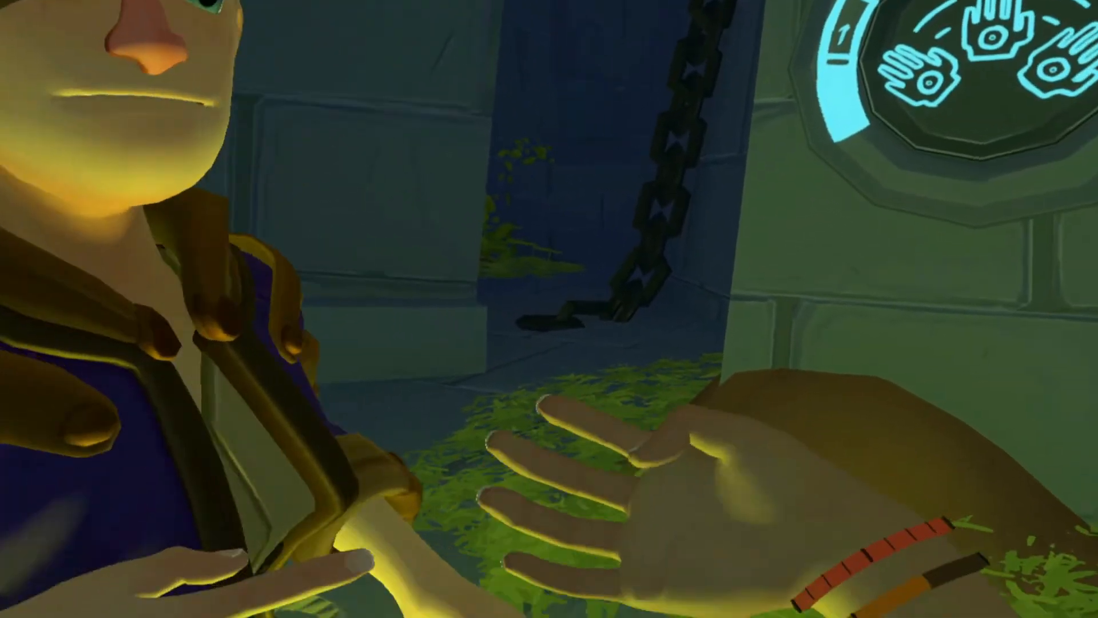
mouse_move(549, 309)
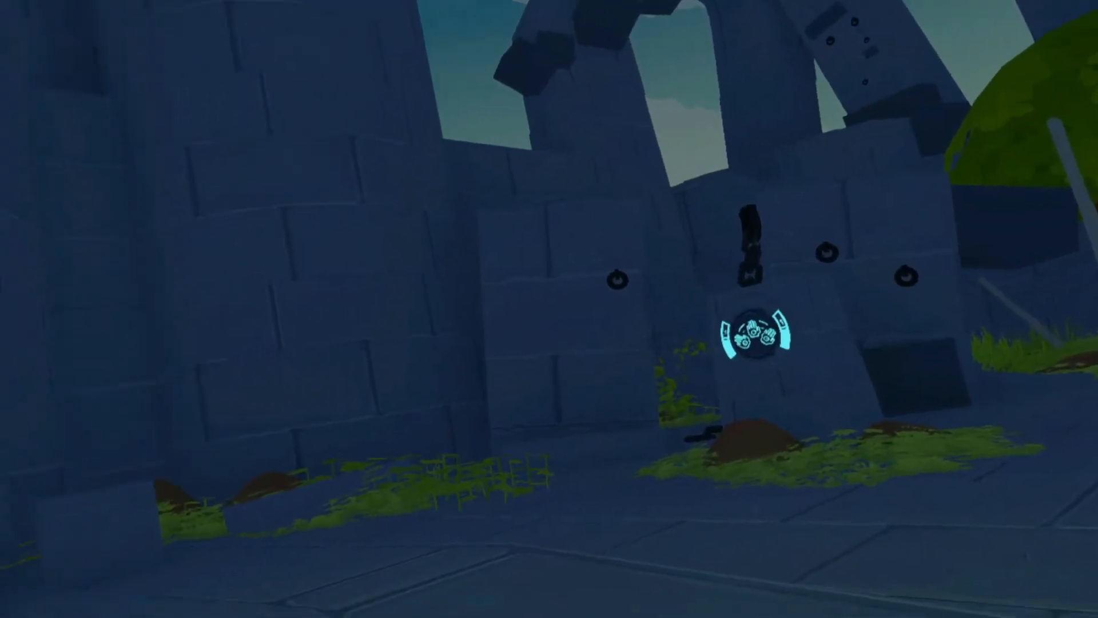
mouse_move(549, 309)
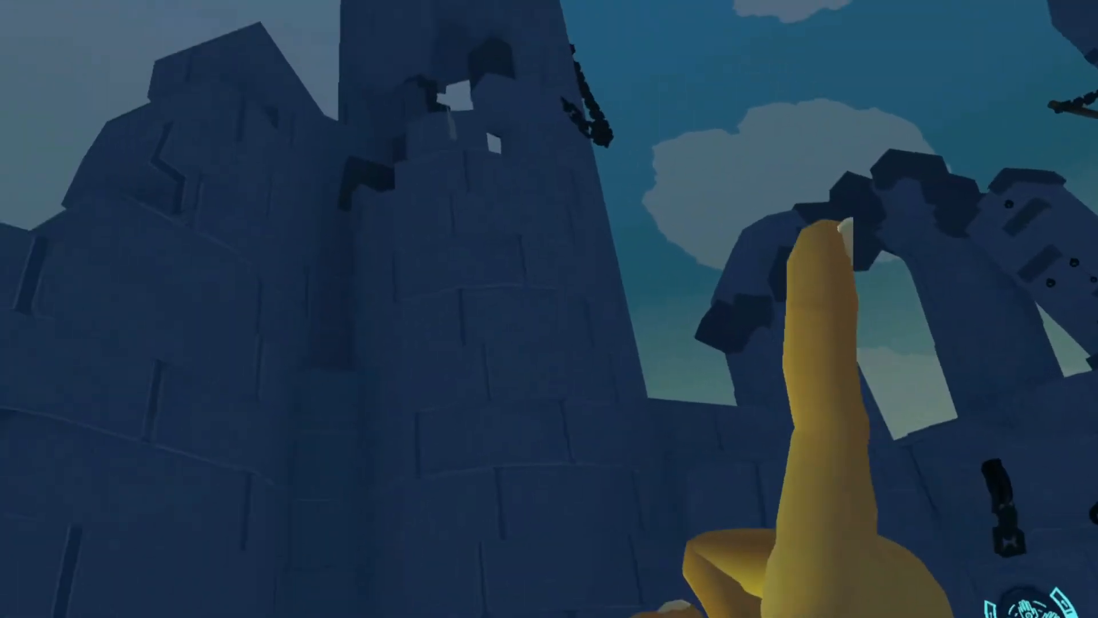